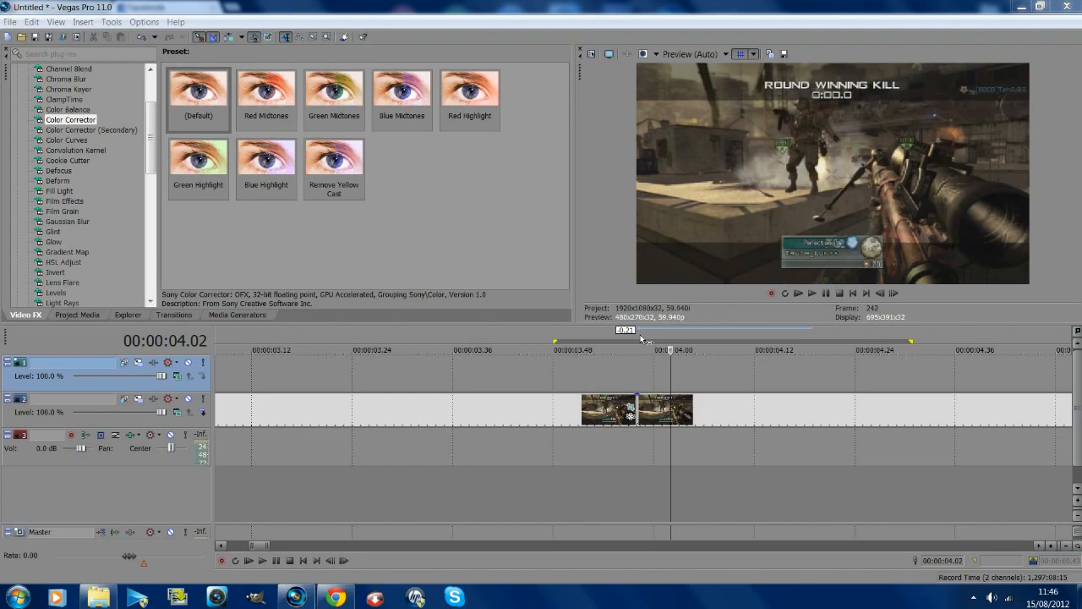
mouse_move(1030, 307)
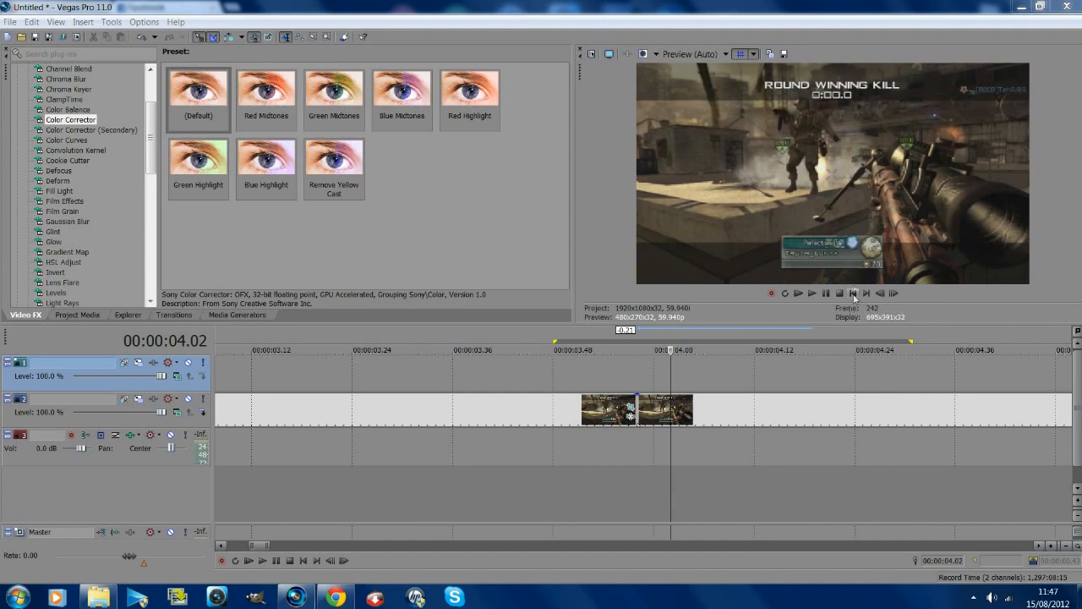
Play through the gameplay clip and park on the close-up rifle frame.
click(812, 295)
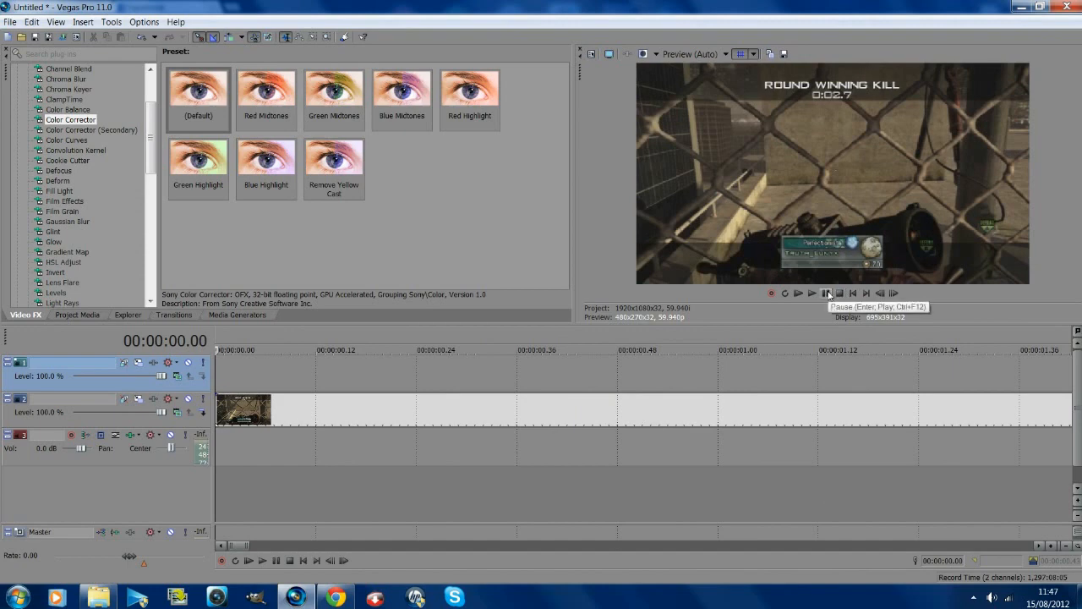
click(798, 294)
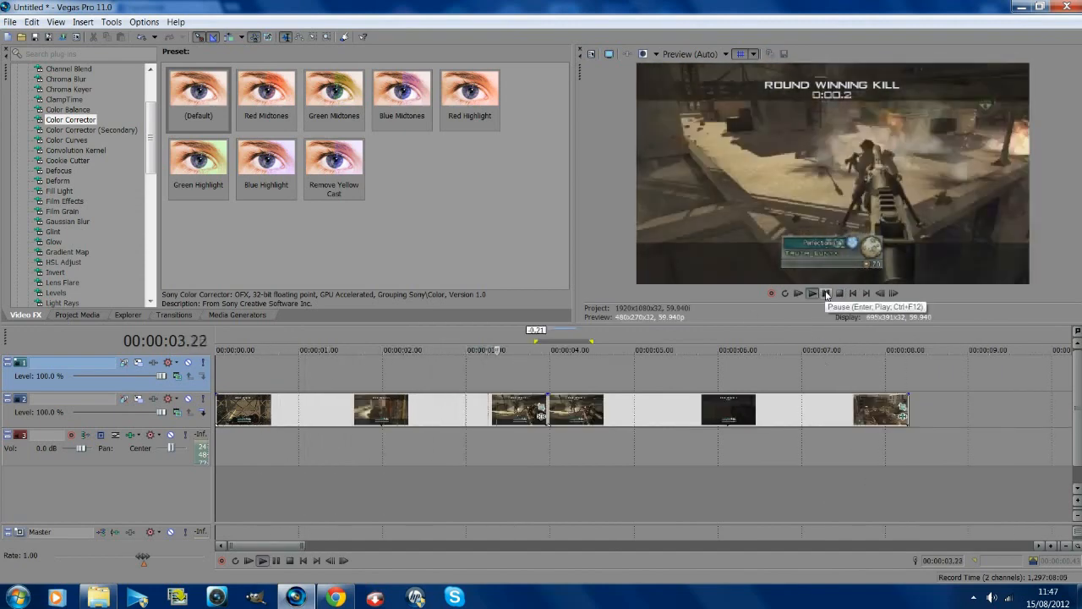
click(798, 293)
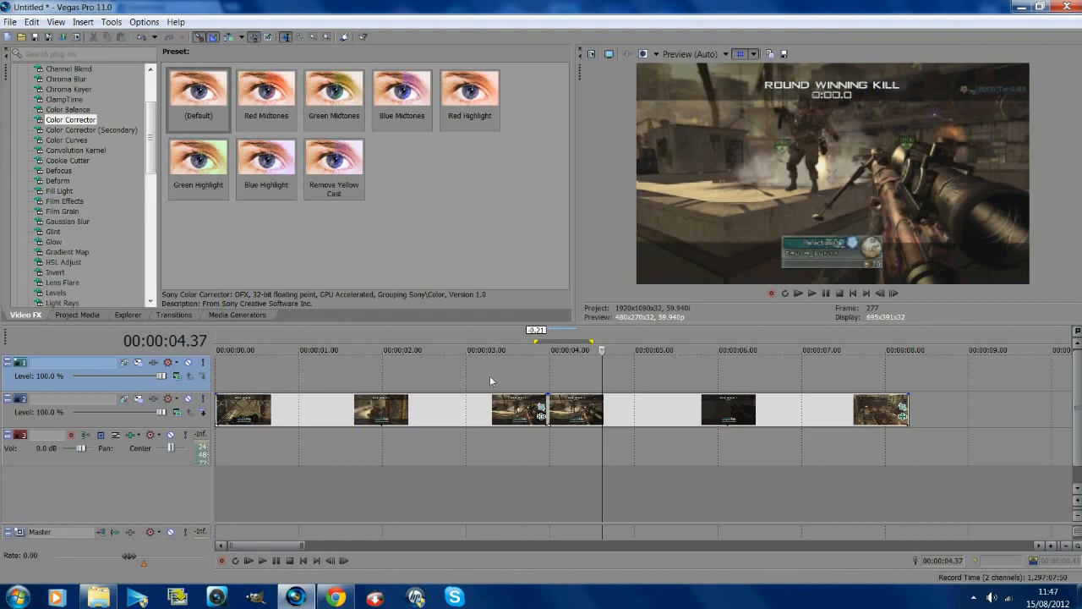
click(494, 349)
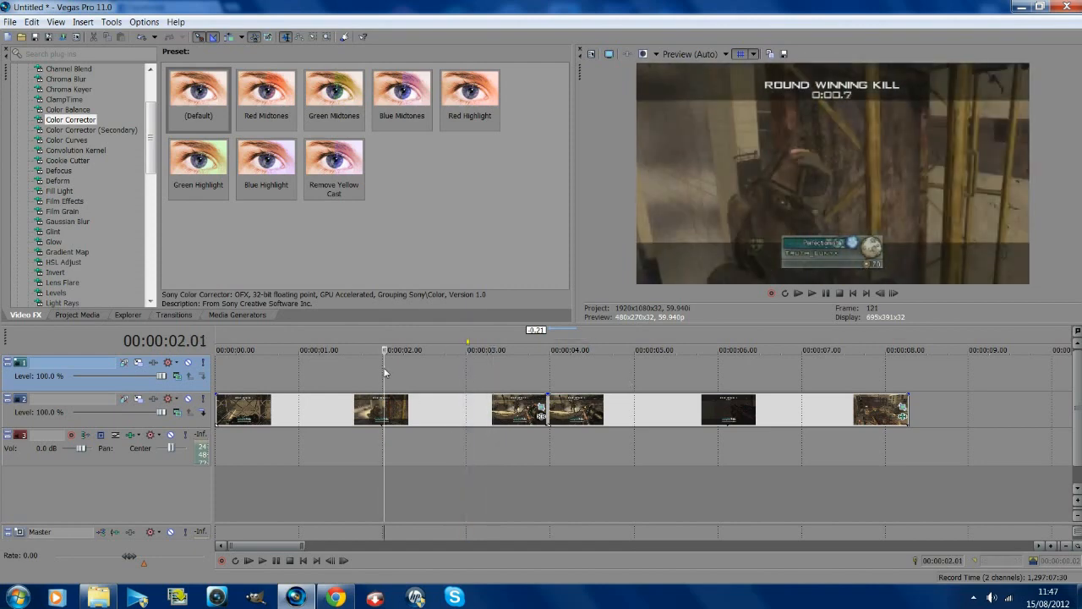
mouse_move(437, 366)
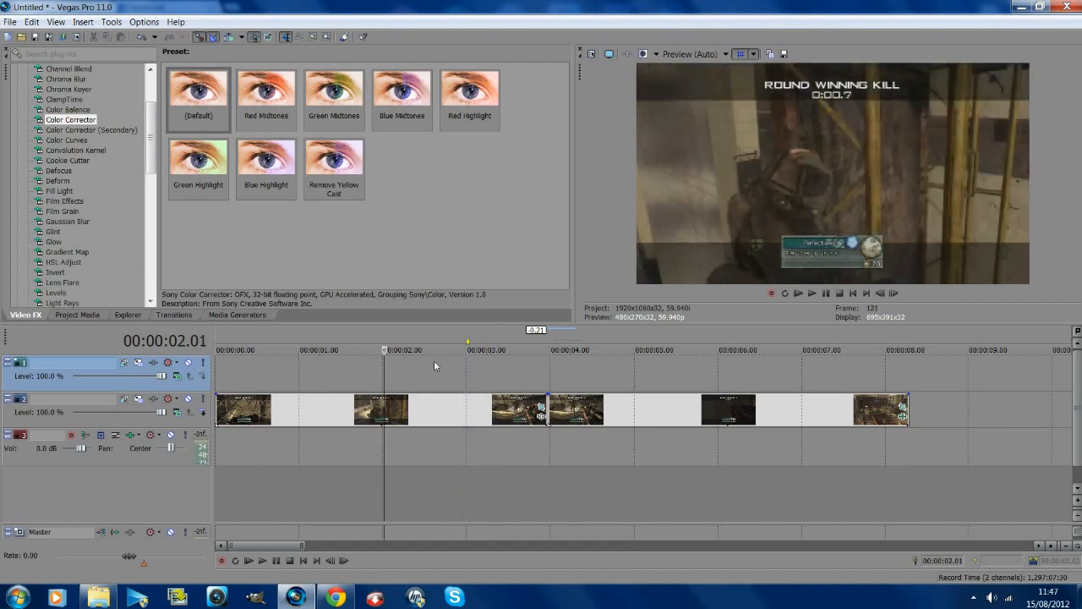
click(798, 293)
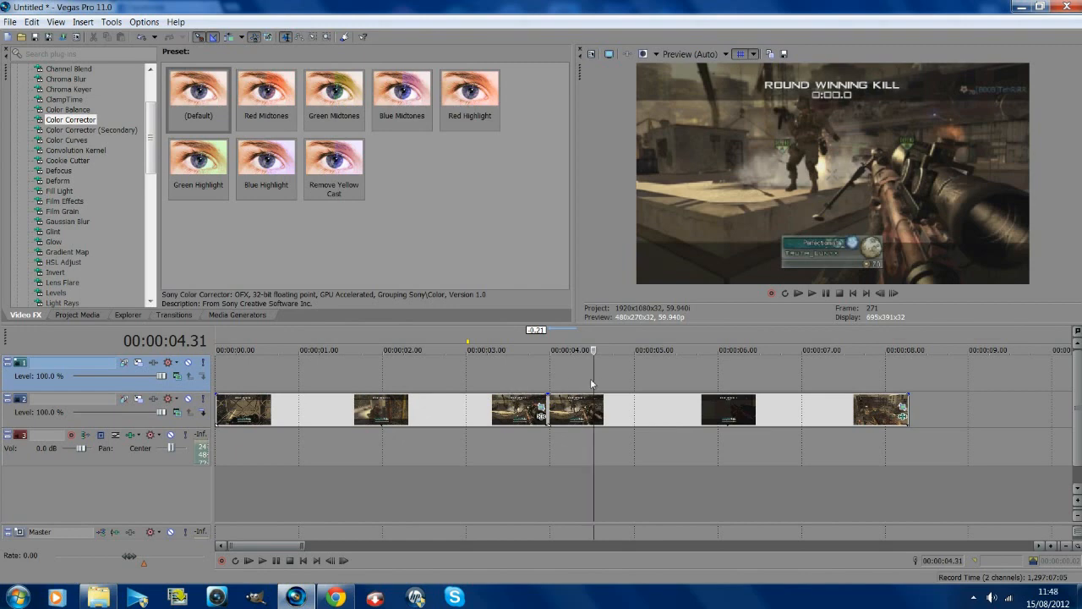
mouse_move(562, 380)
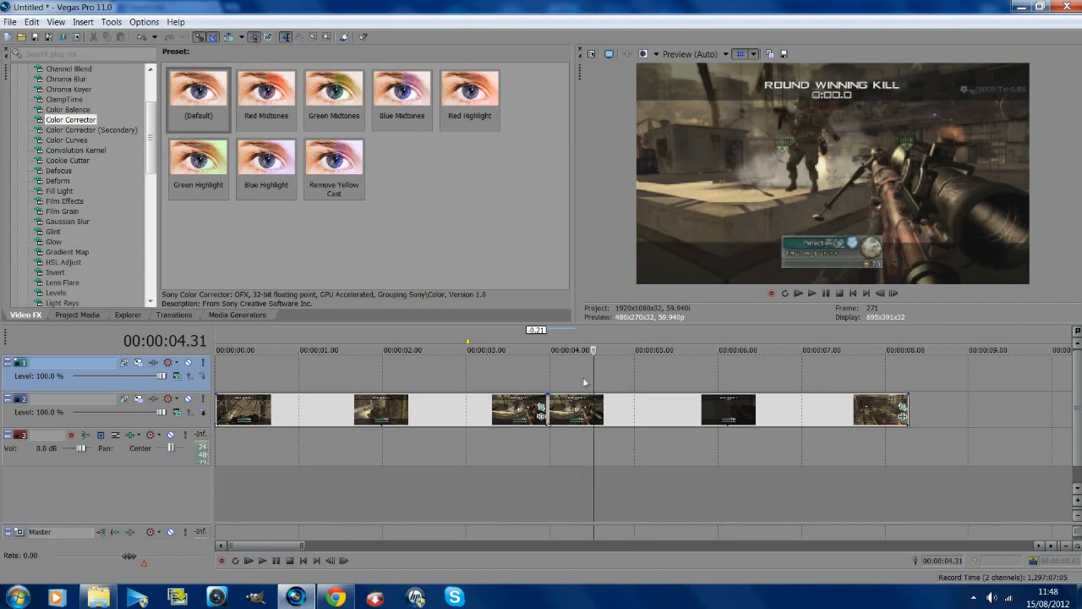
Set preview quality to Best Full and save the rifle frame as a PNG snapshot.
click(693, 54)
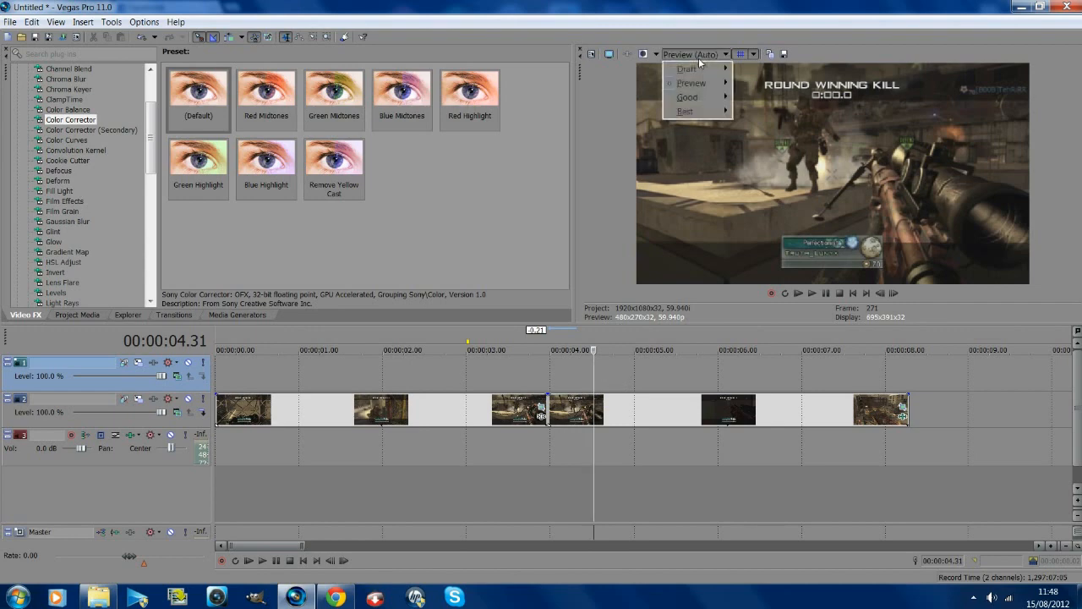
mouse_move(685, 112)
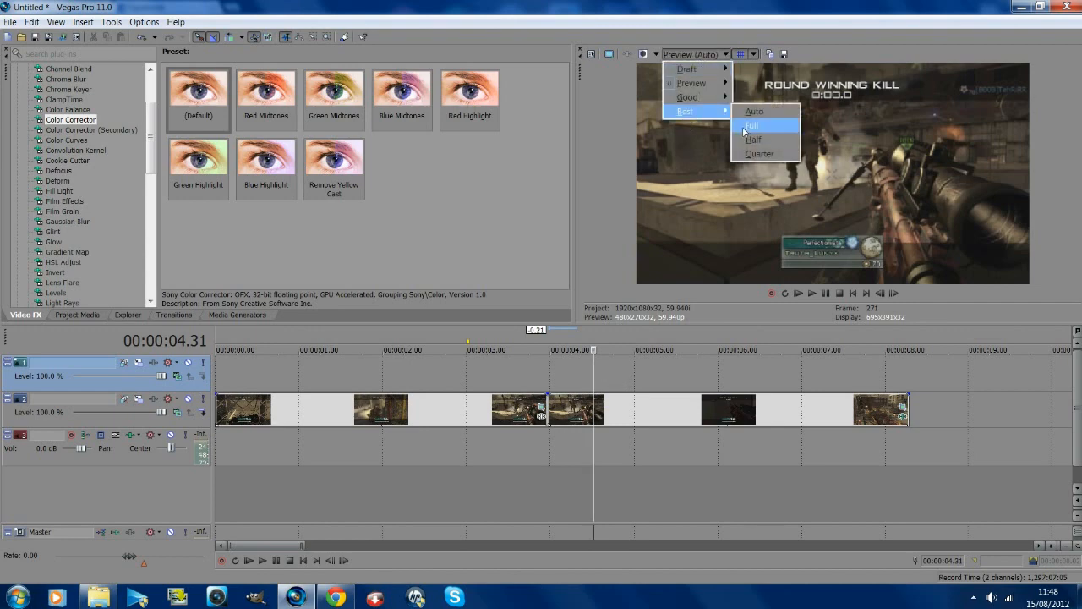
click(751, 125)
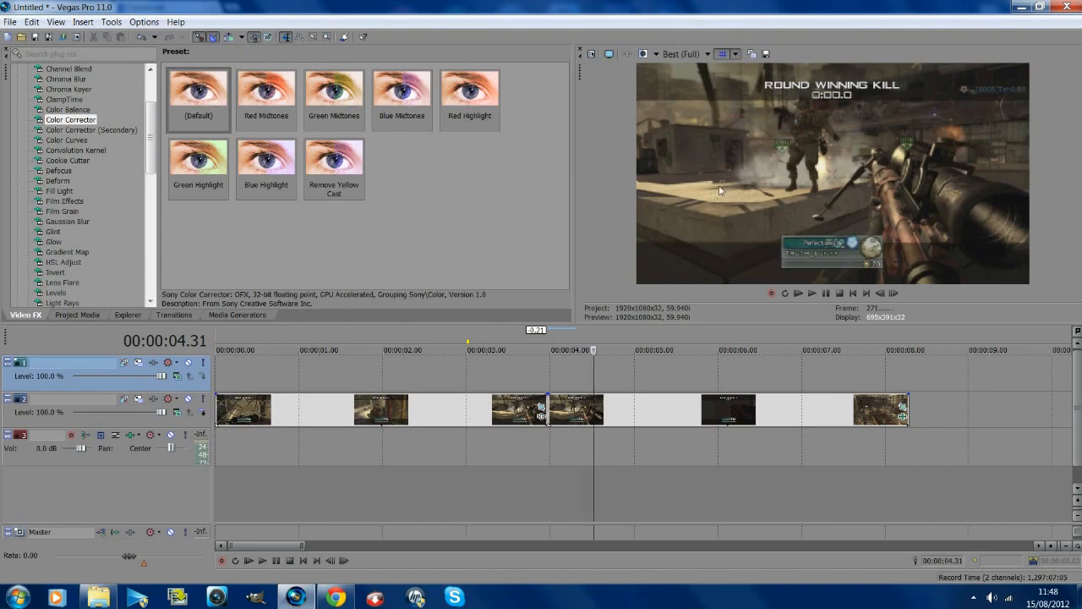
mouse_move(769, 47)
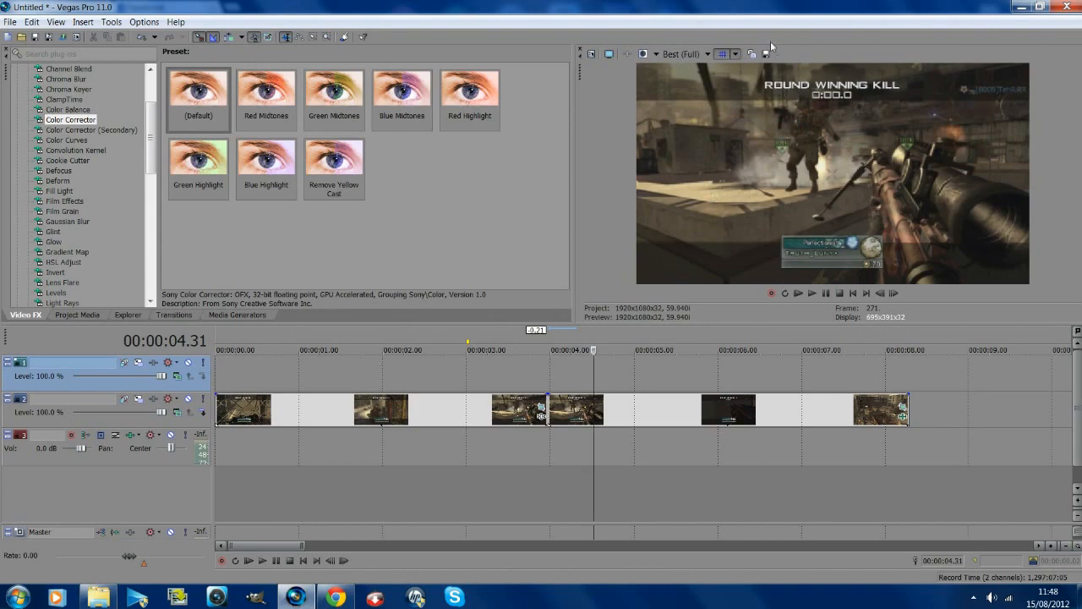
mouse_move(764, 53)
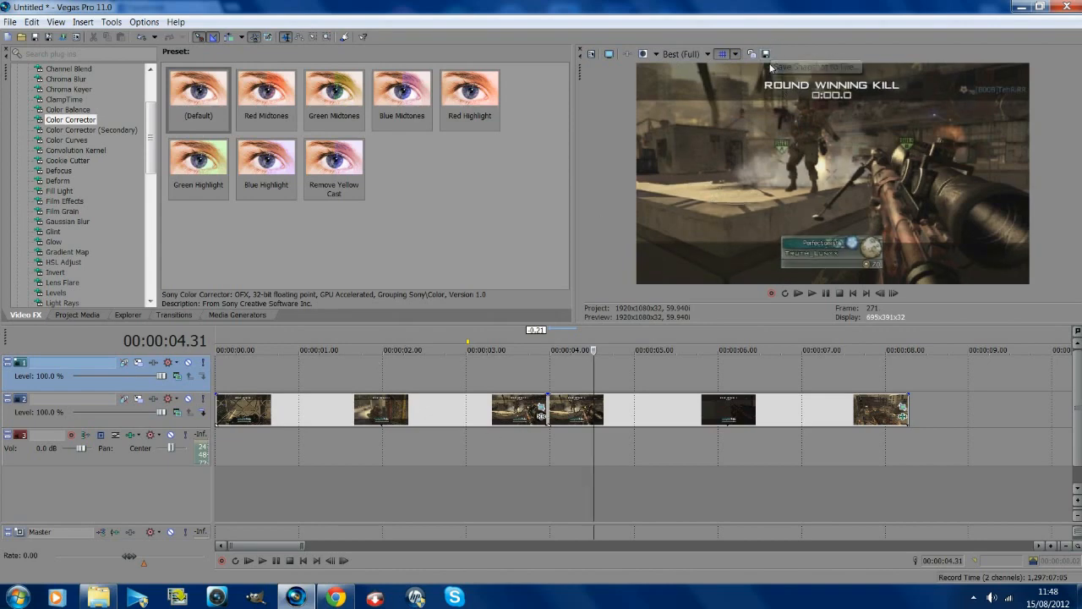
click(765, 55)
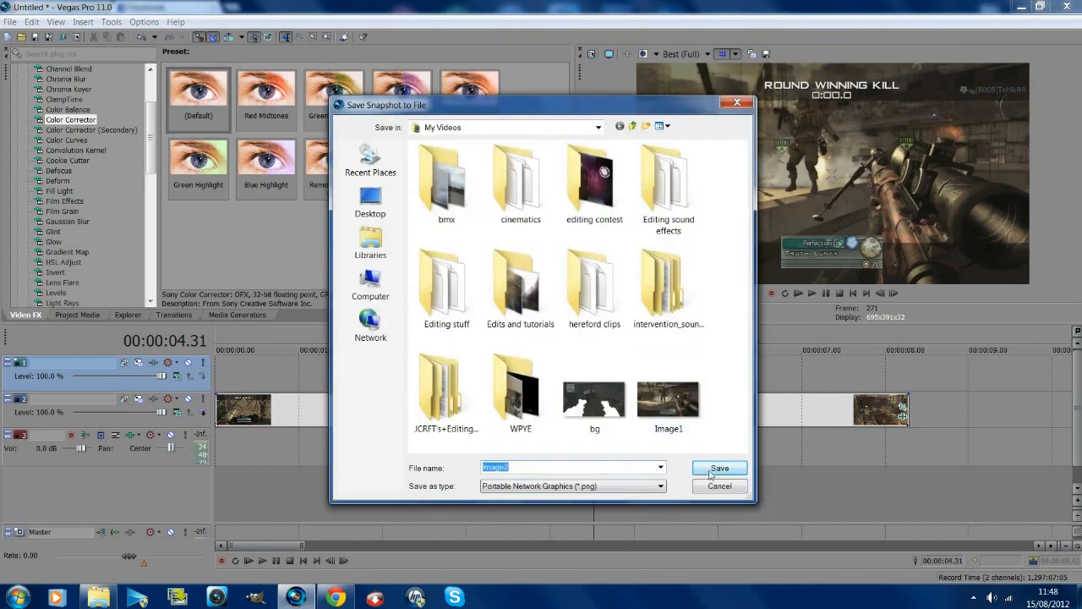
click(719, 468)
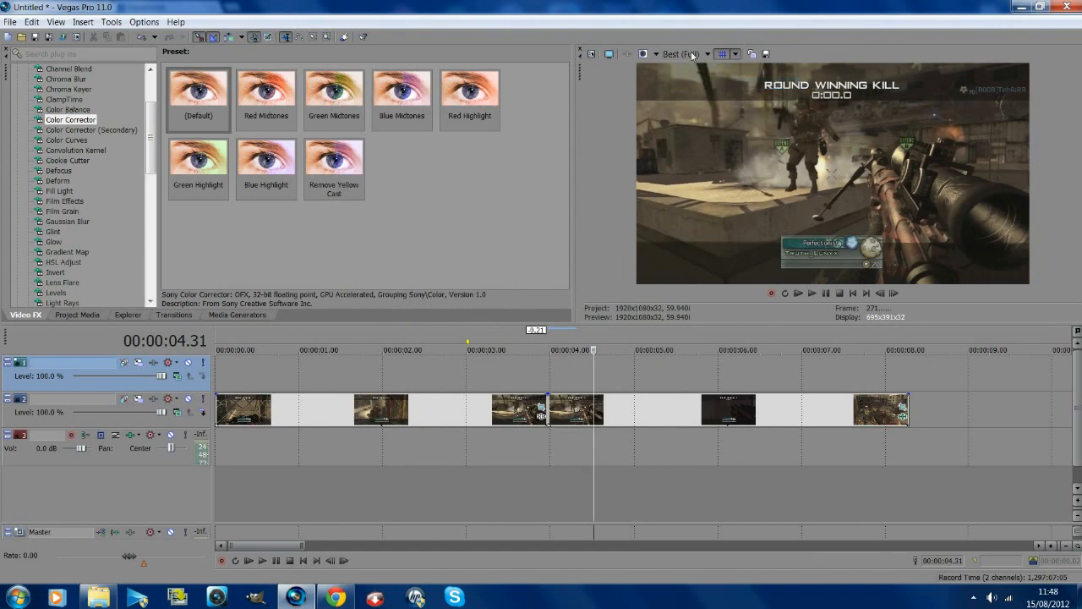
Bring the saved snapshot in from Project Media onto a track above the gameplay.
click(78, 314)
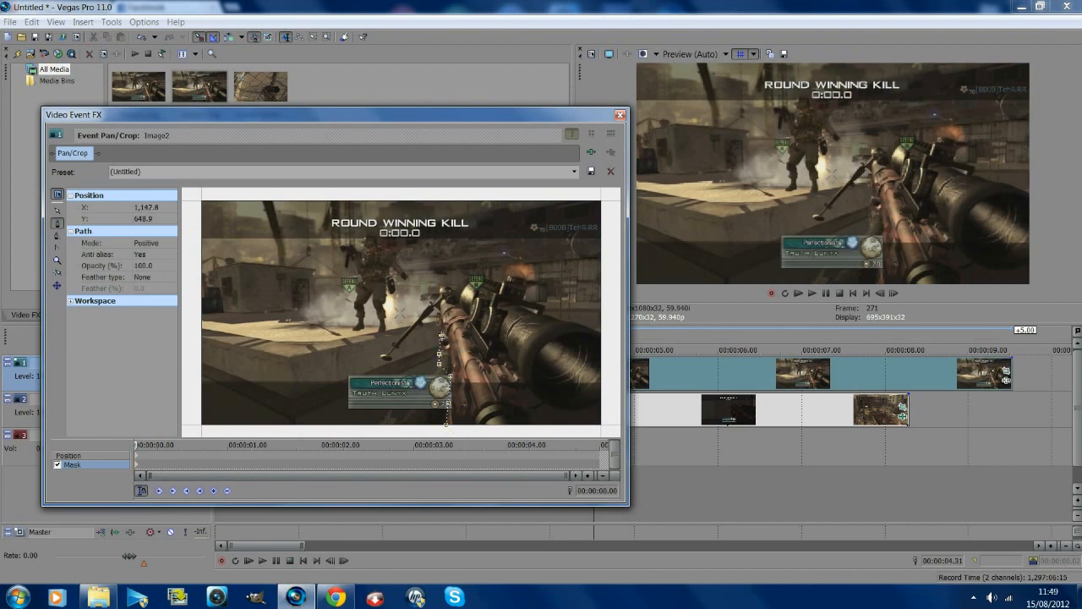
Place mask points along the rifle's edges, grip and front to outline it.
drag(438, 338, 433, 313)
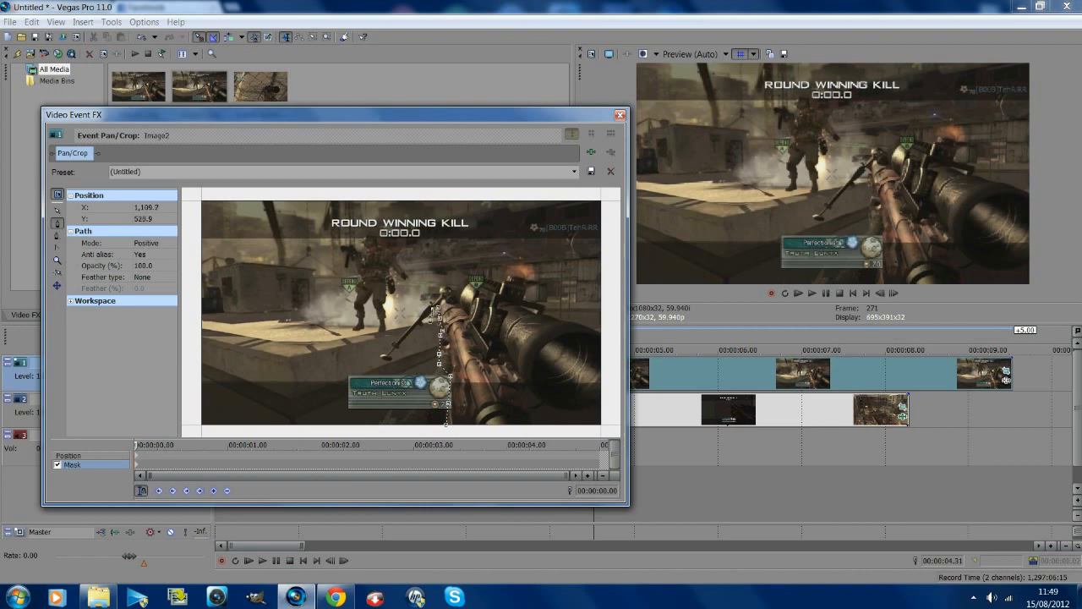
drag(433, 308, 402, 341)
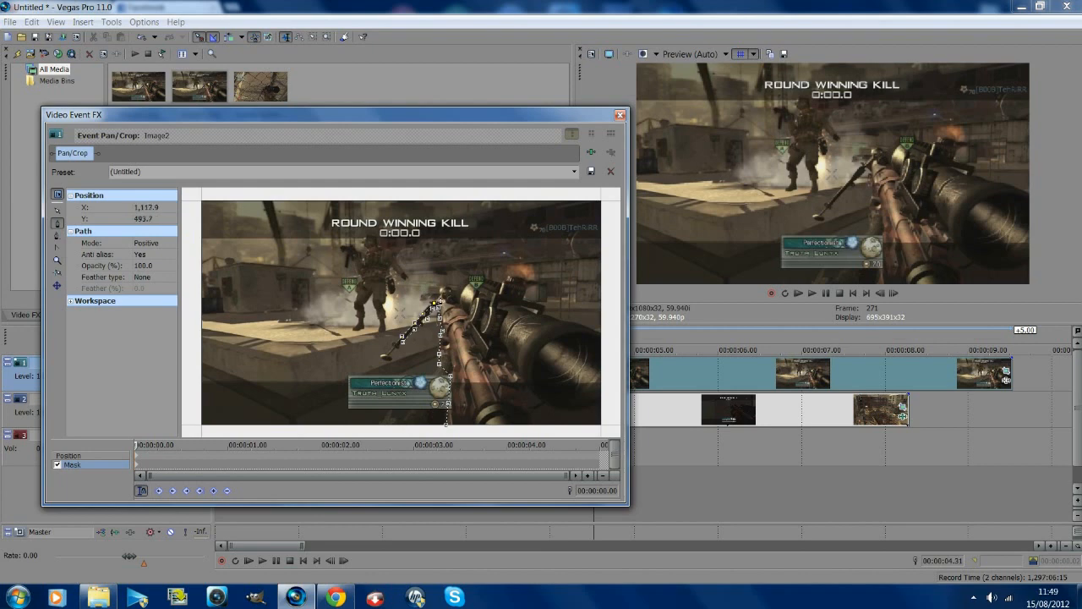
drag(436, 304, 450, 291)
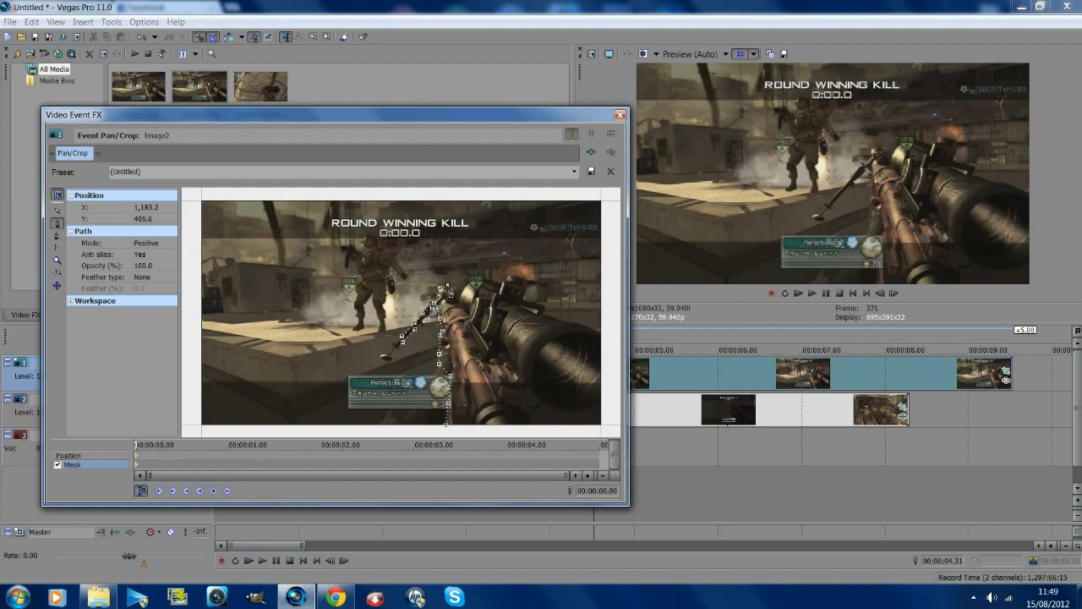
drag(453, 291, 475, 279)
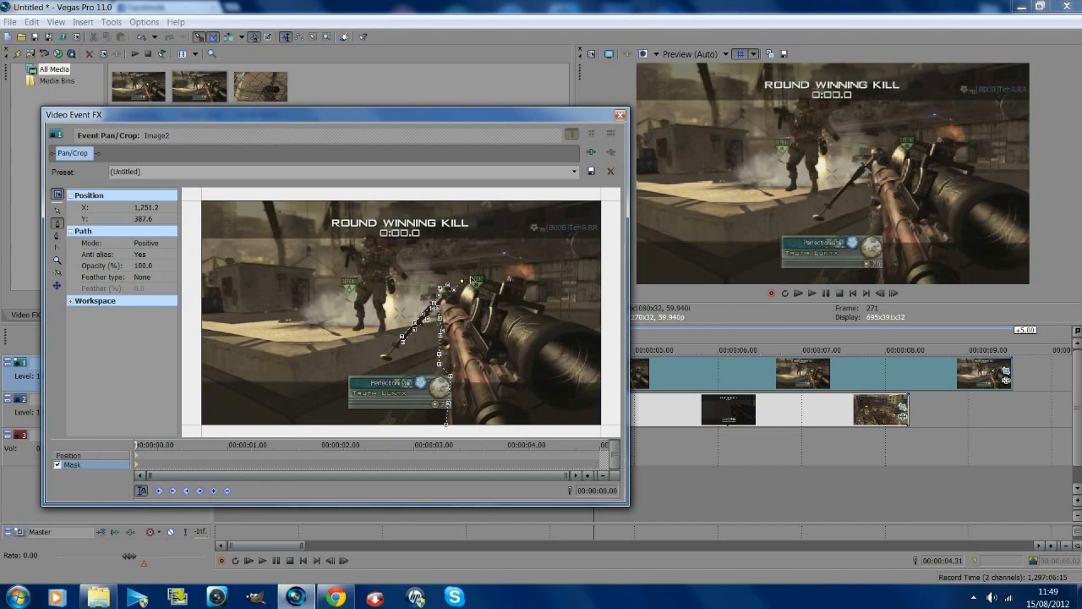
drag(470, 279, 504, 284)
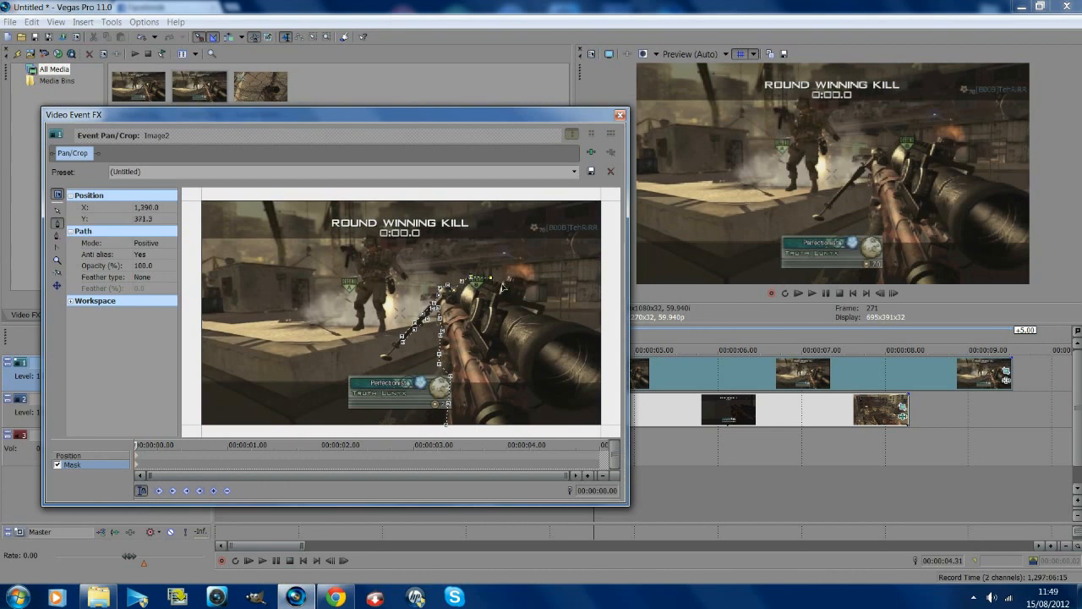
drag(508, 284, 521, 279)
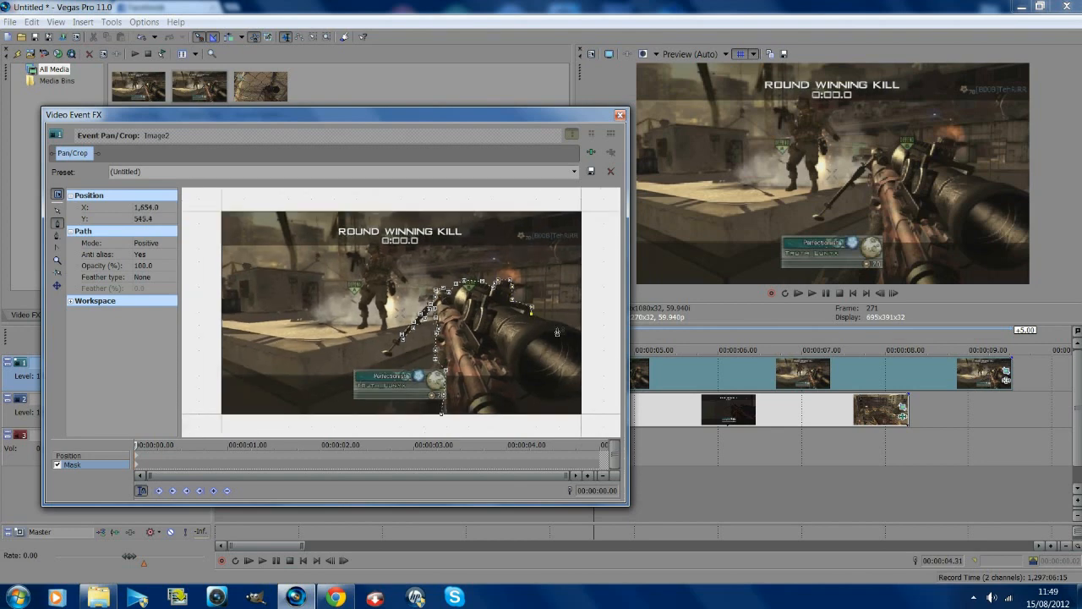
drag(532, 314, 578, 332)
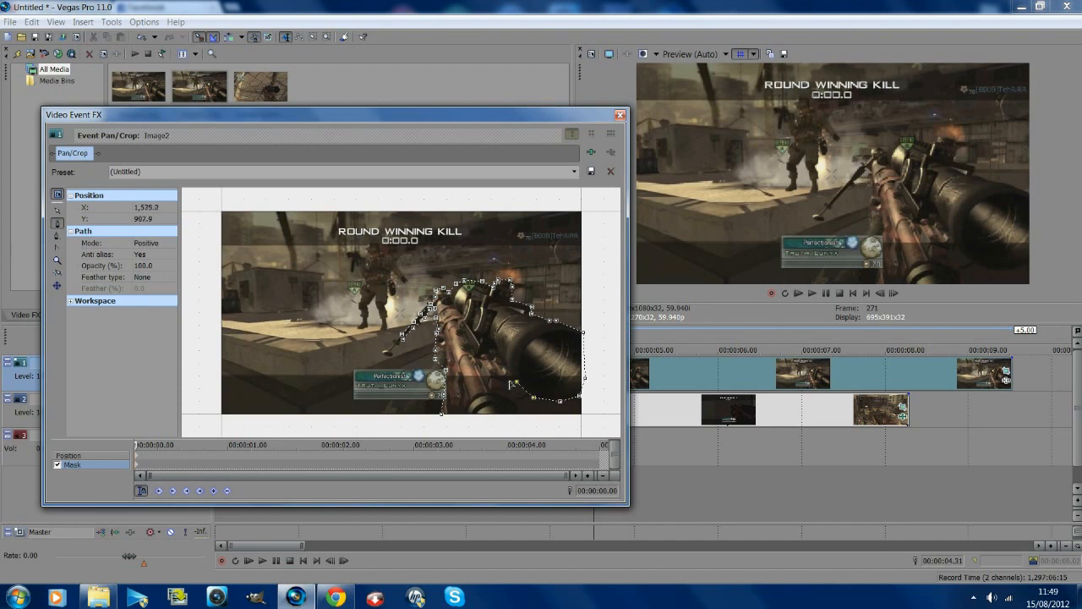
drag(521, 385, 523, 420)
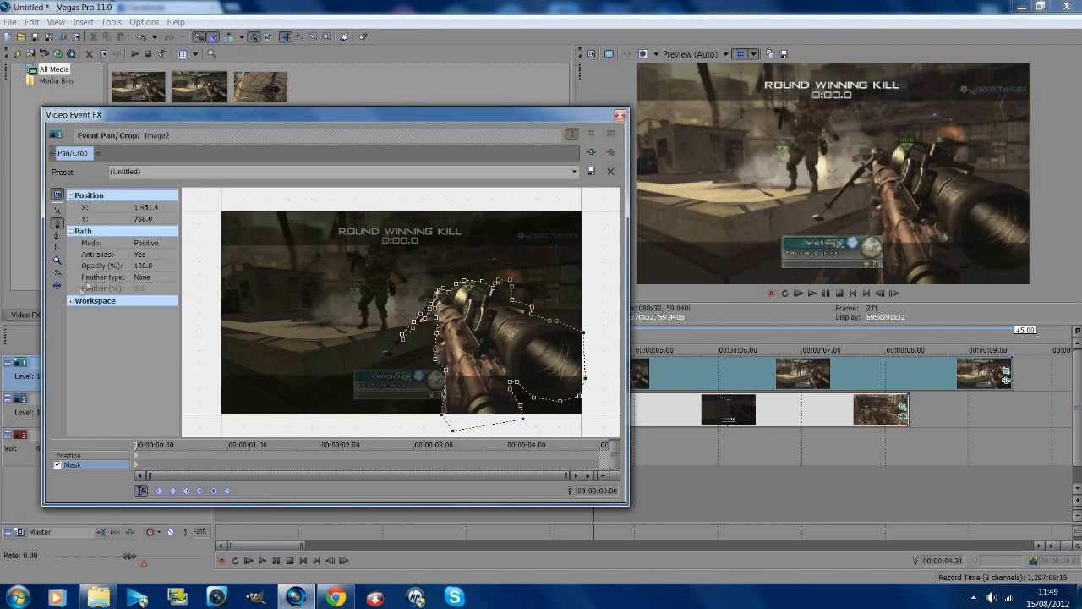
Give the rifle mask a feathered edge type and close the pan/crop settings.
click(71, 230)
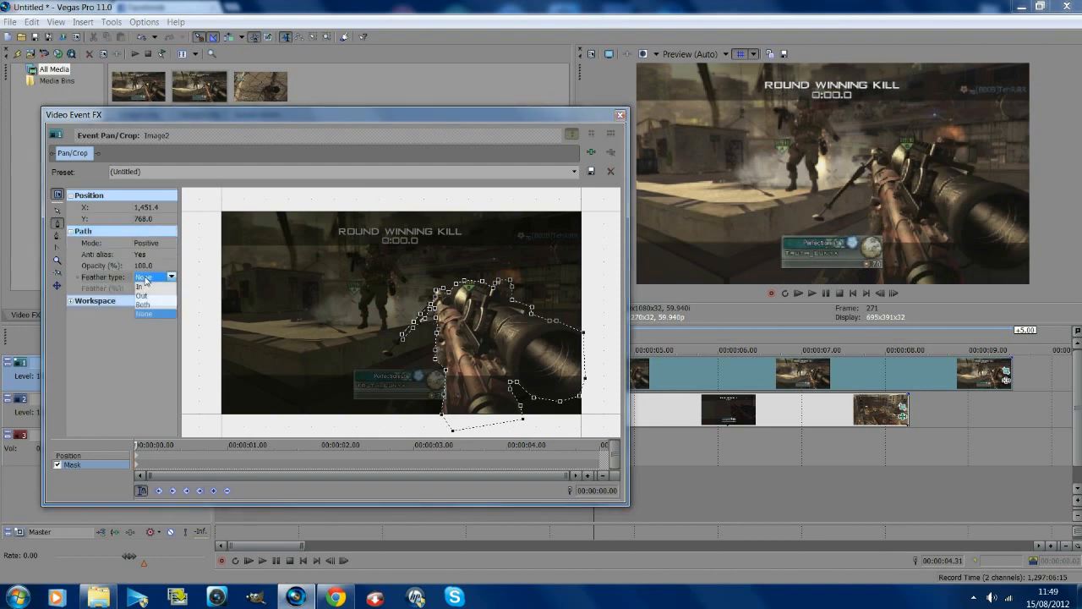
click(144, 304)
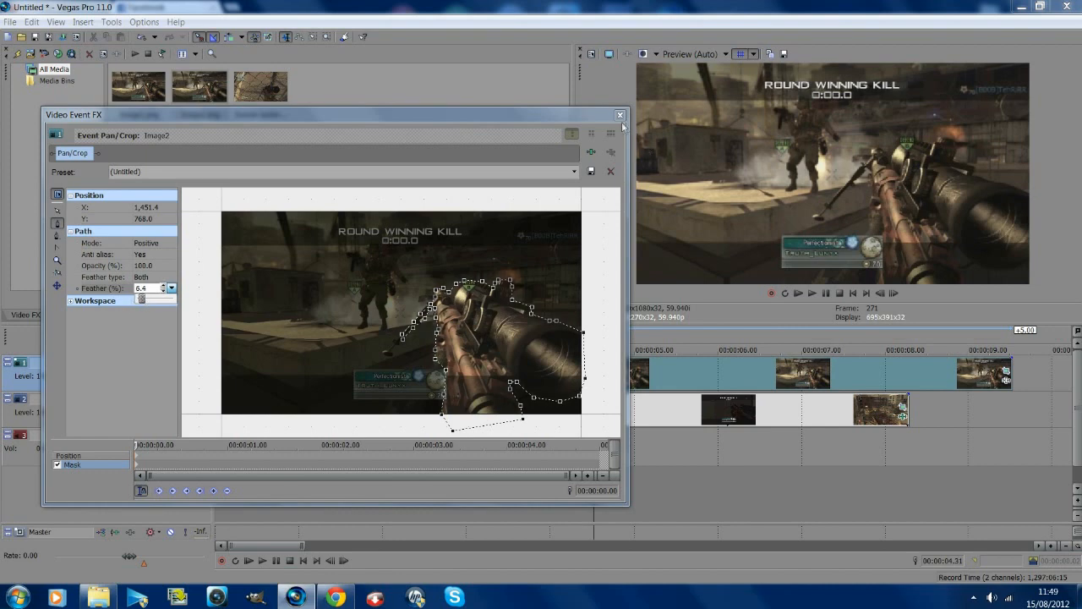
click(619, 115)
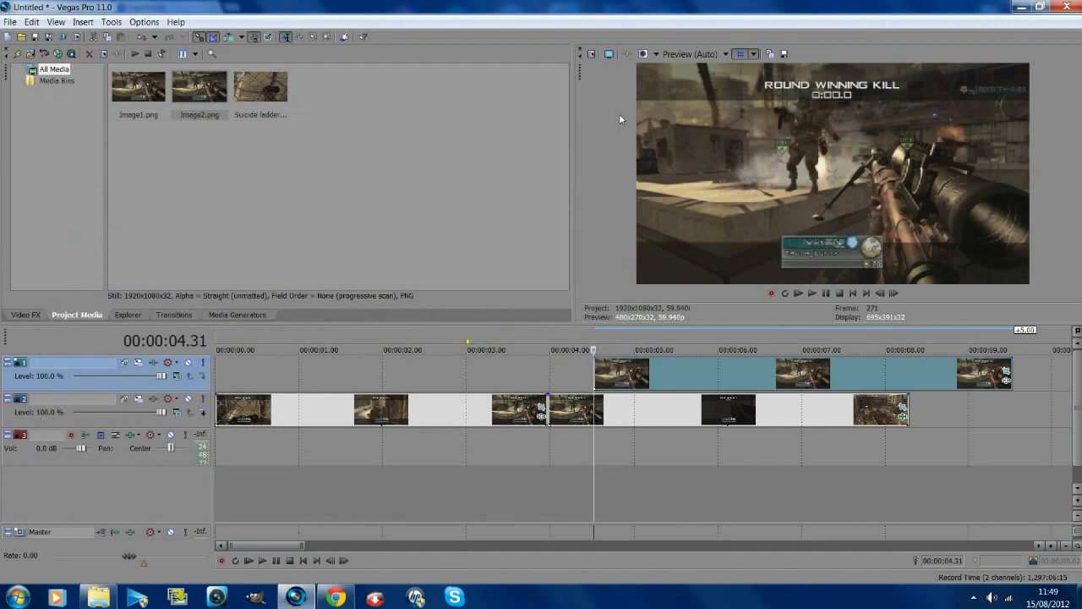
mouse_move(644, 411)
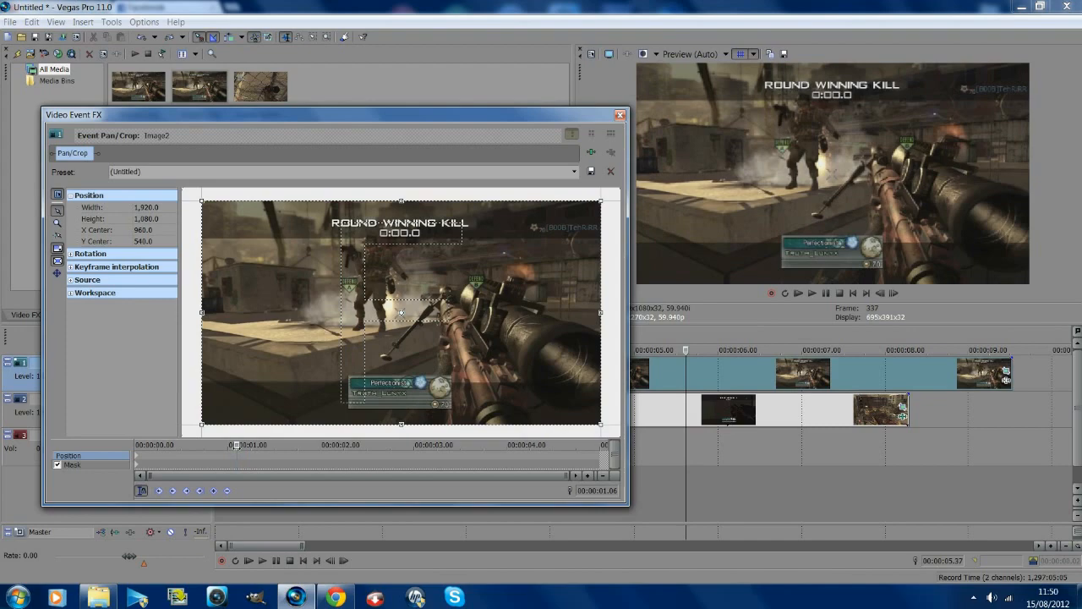
Tighten the framing box at successive keyframes so the snapshot zooms in over time.
drag(201, 200, 217, 209)
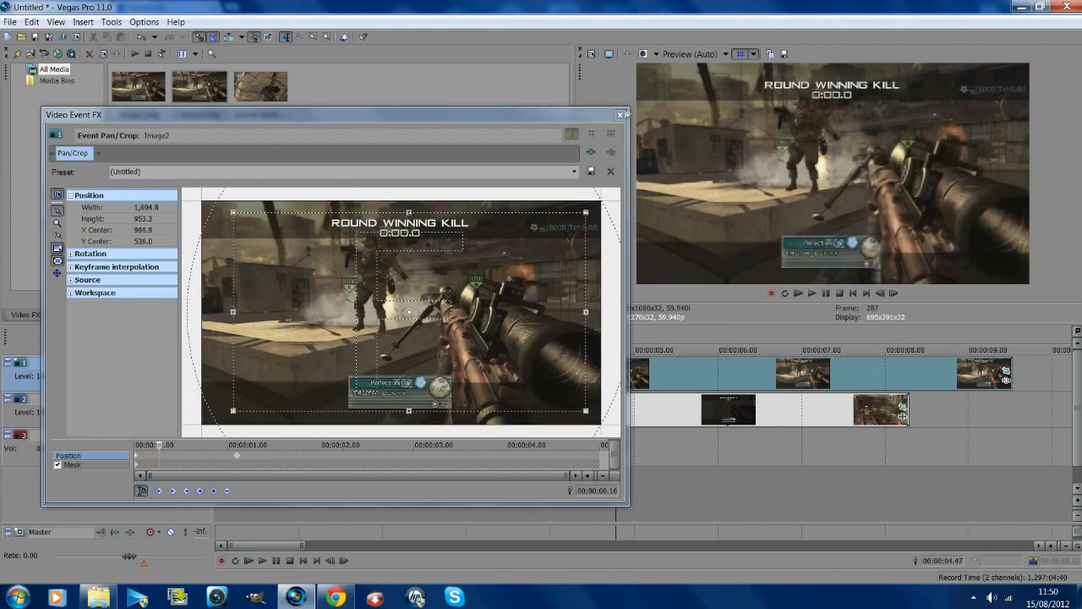
click(621, 115)
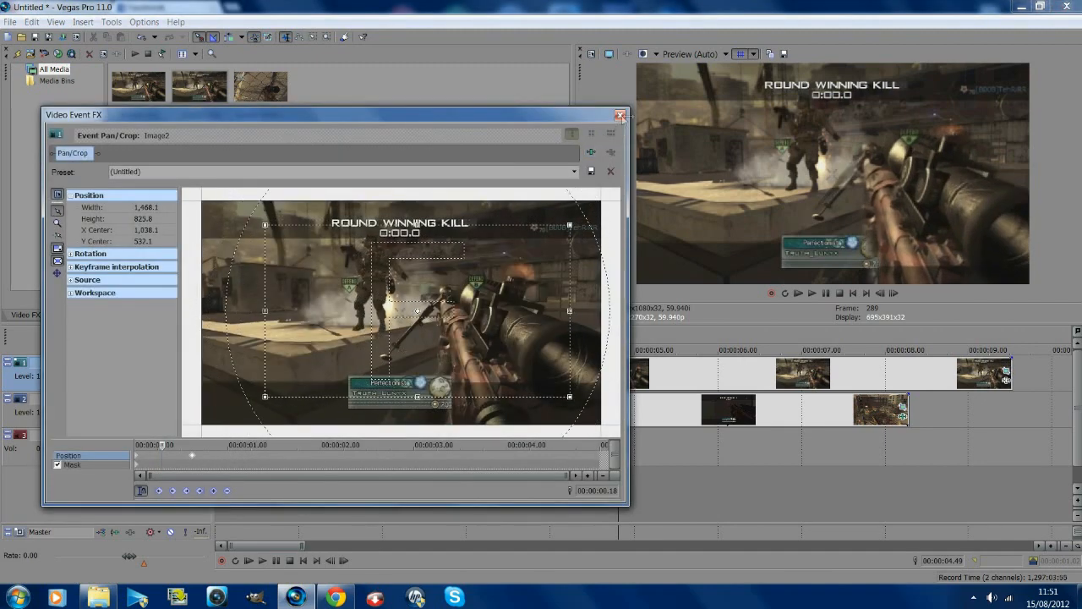
click(621, 115)
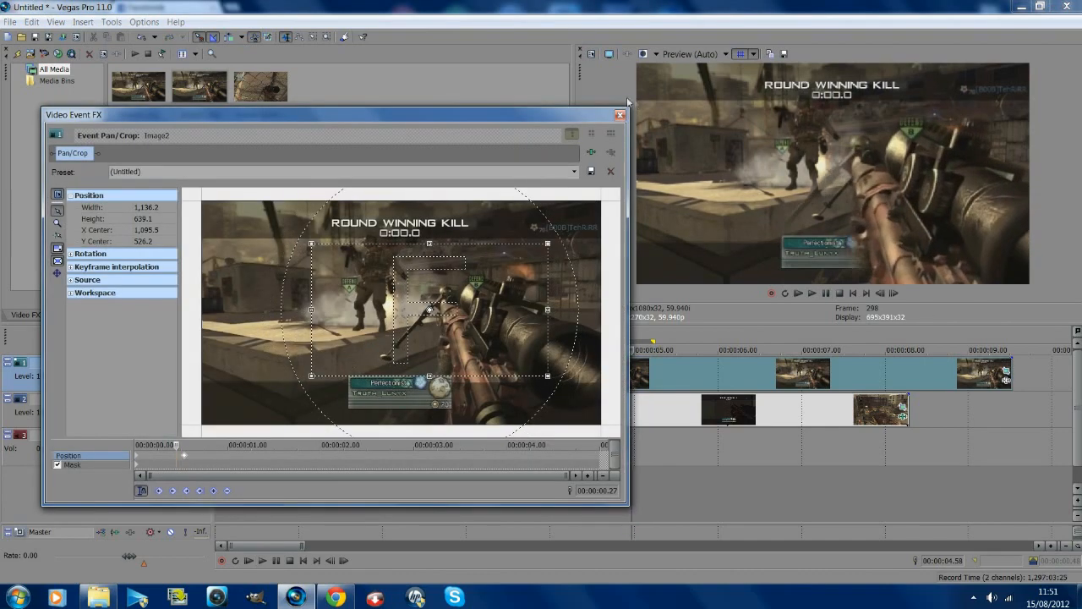
click(619, 115)
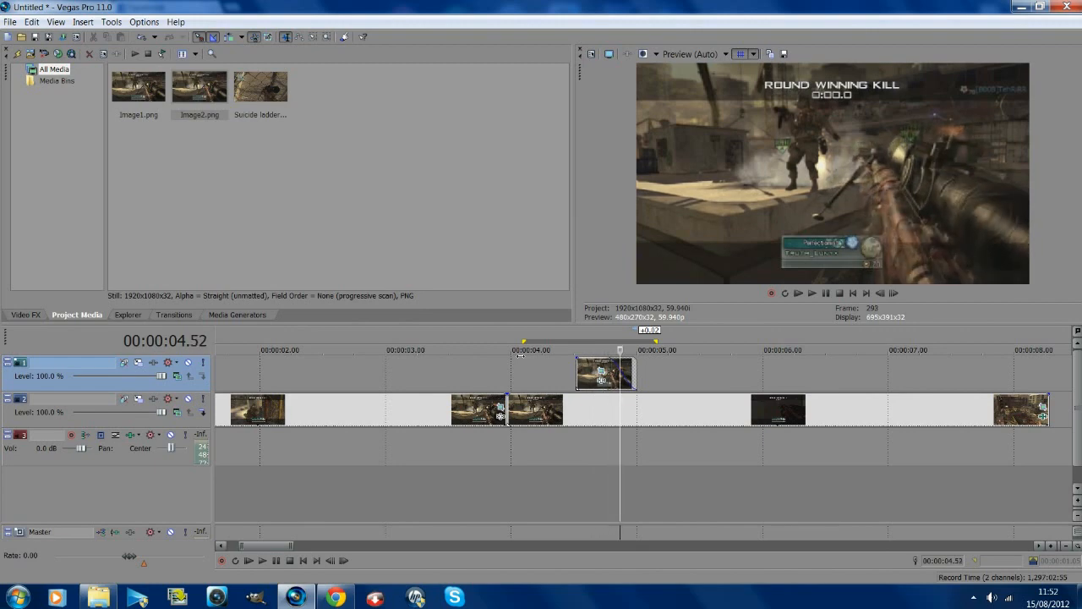
Select the gun snapshot event and apply the Sony Color Corrector video effect.
click(826, 292)
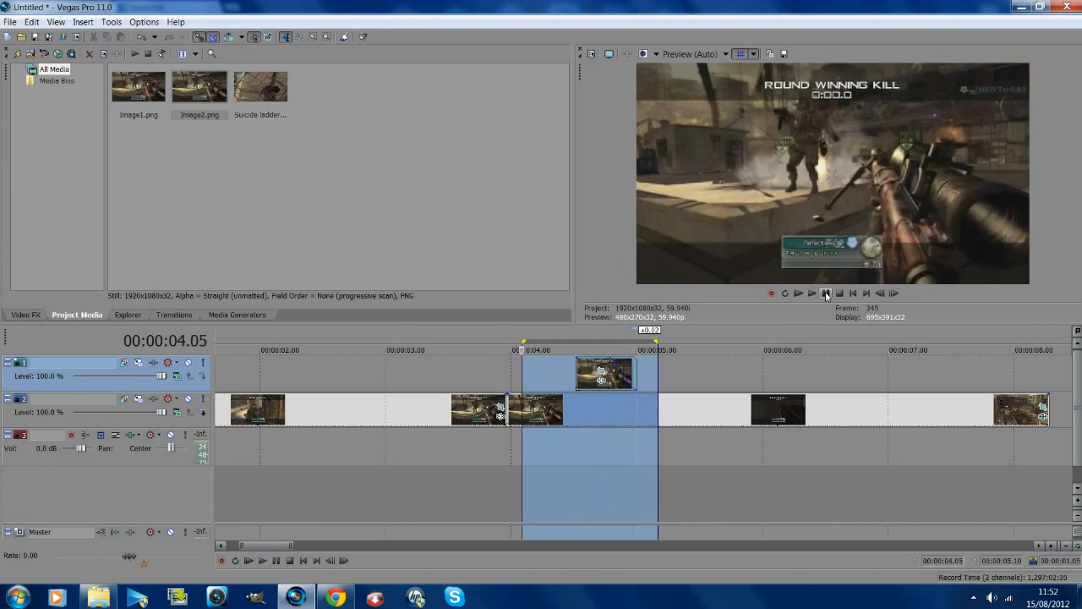
click(825, 295)
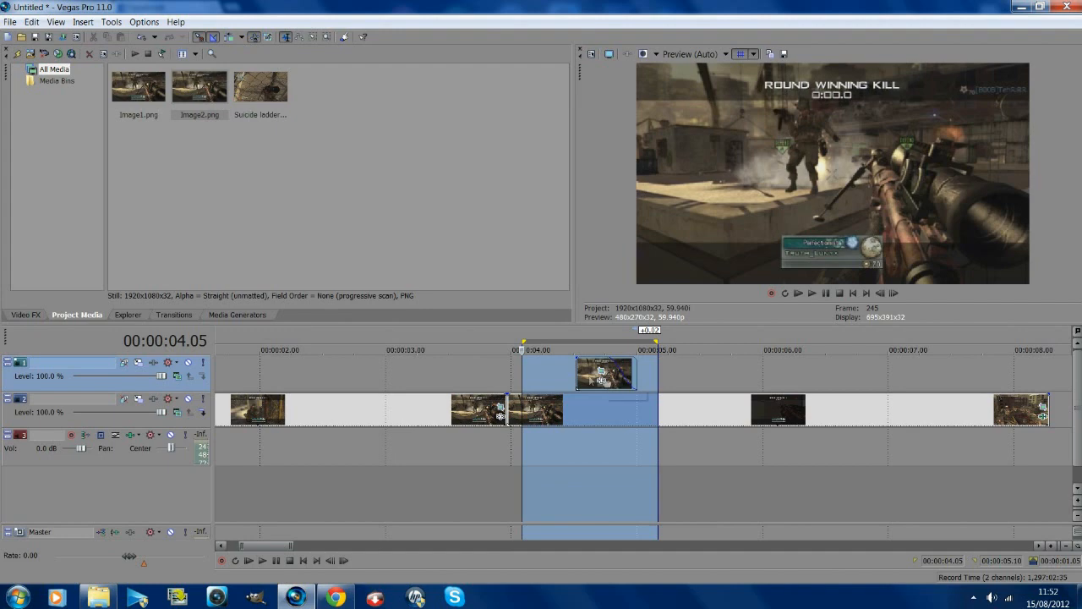
click(23, 314)
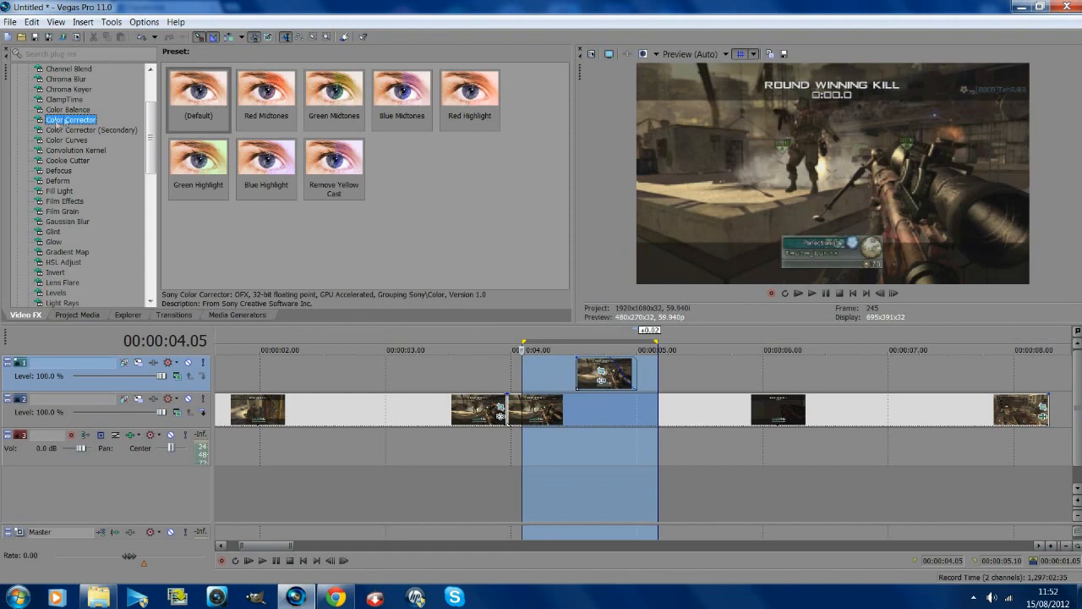
click(198, 88)
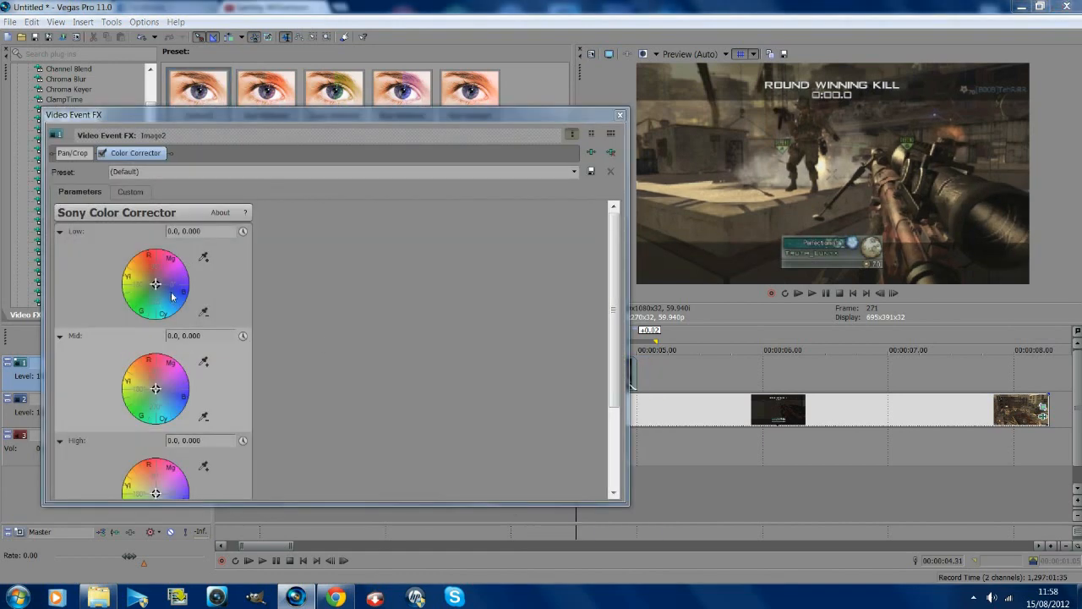
Drag the Low, Mid and High colour wheels toward blue to tint the snapshot.
drag(156, 284, 166, 294)
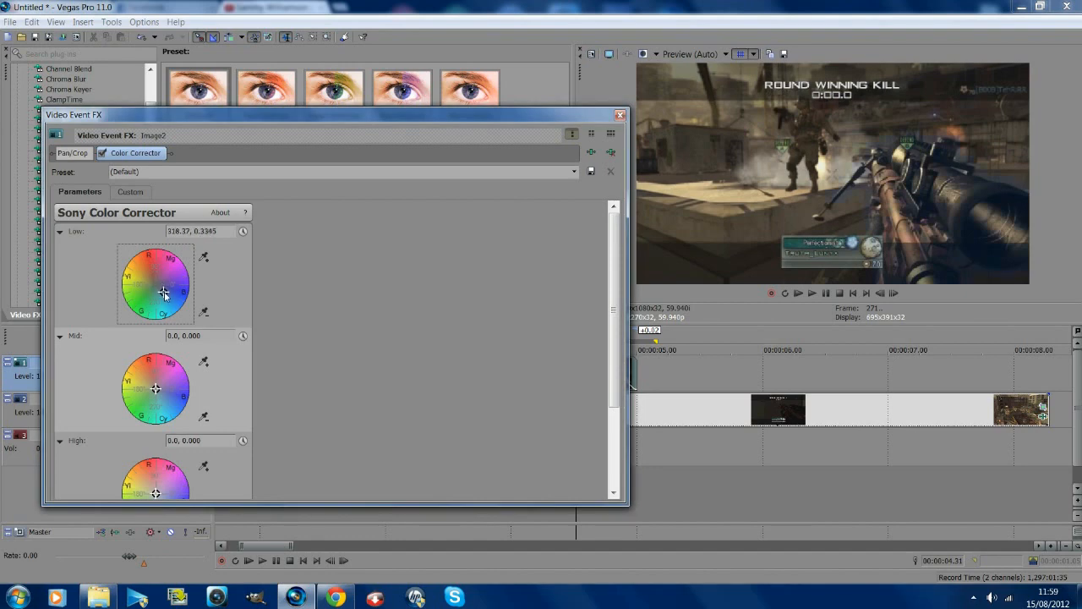
drag(164, 295, 153, 280)
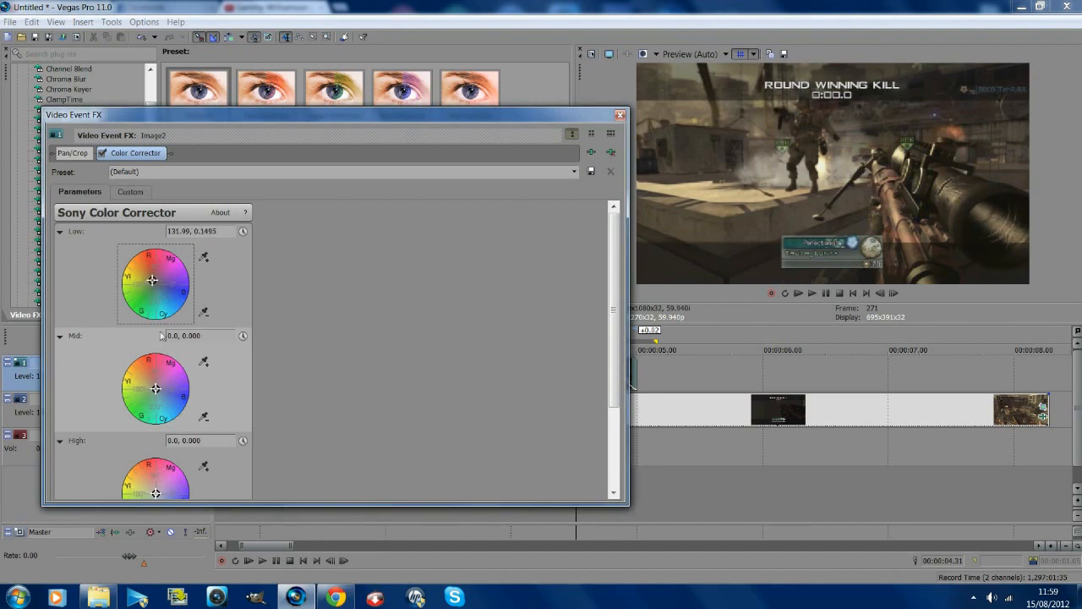
drag(156, 387, 166, 396)
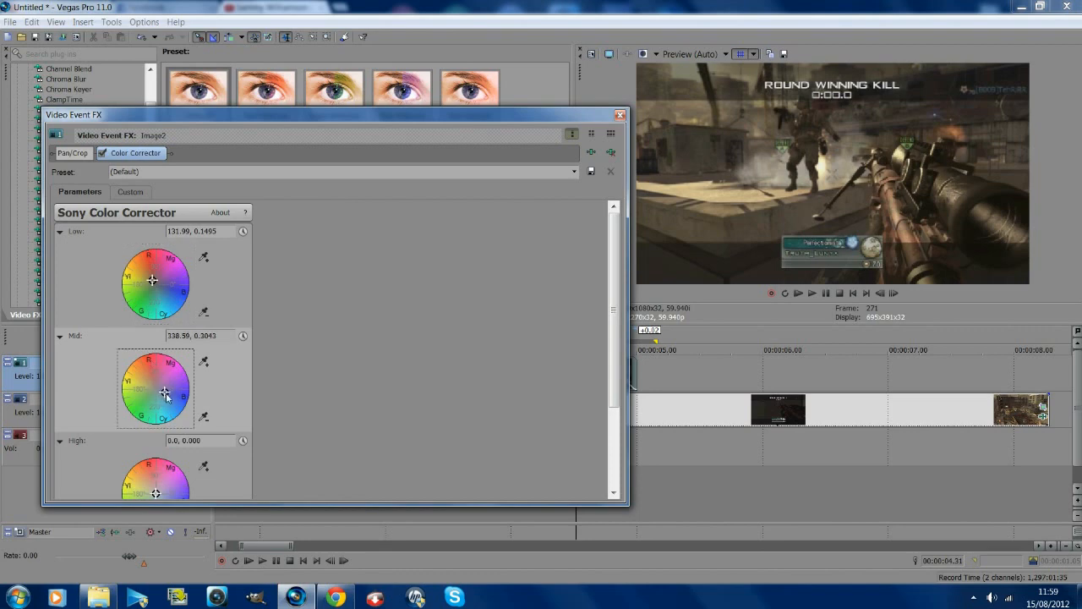
drag(166, 394, 176, 403)
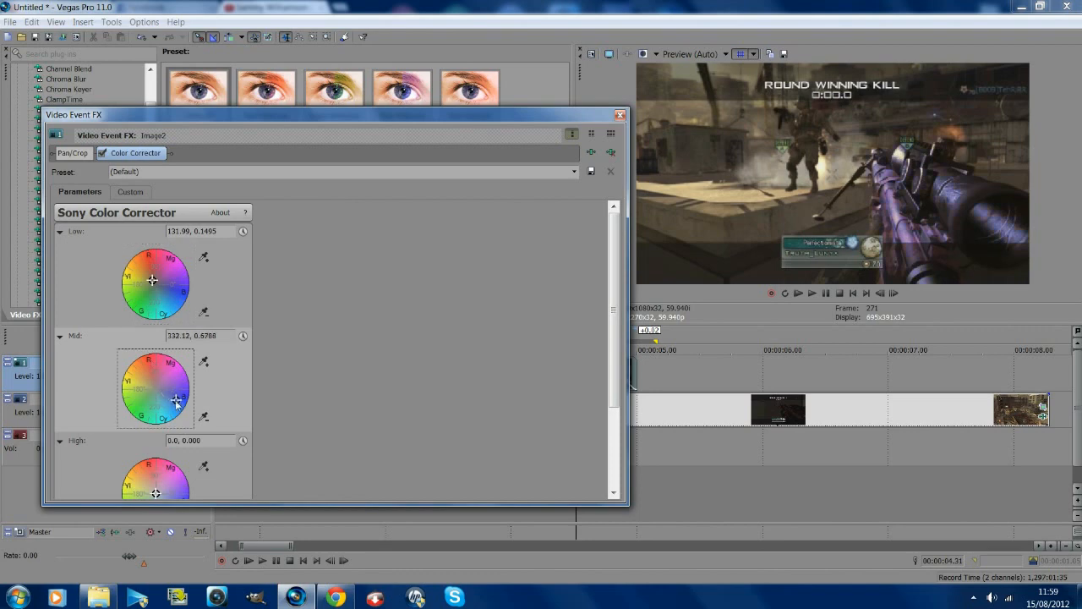
drag(175, 399, 172, 405)
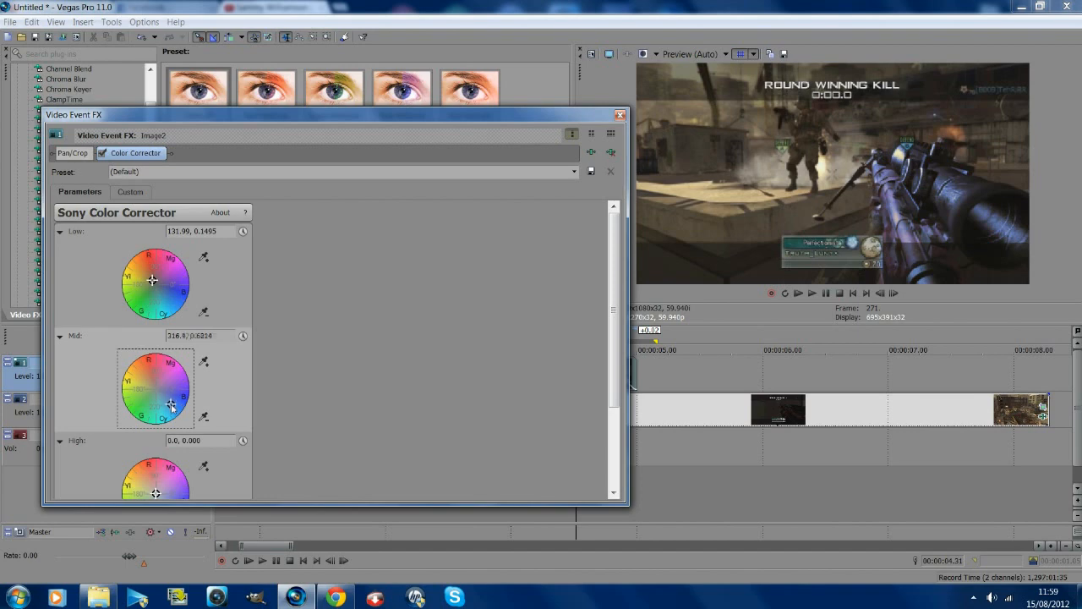
drag(171, 406, 172, 405)
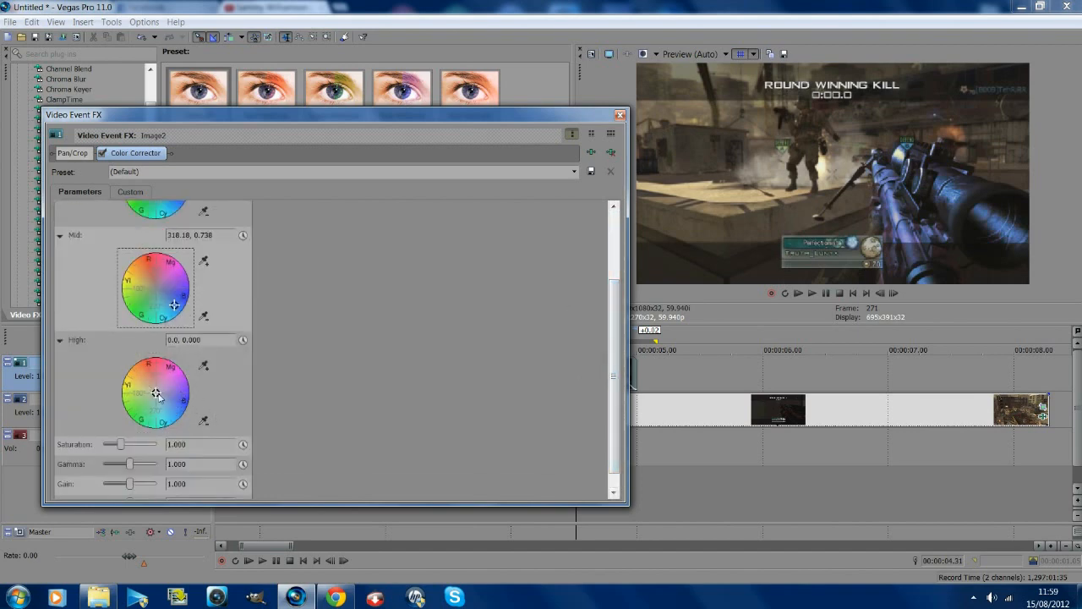
drag(155, 392, 169, 406)
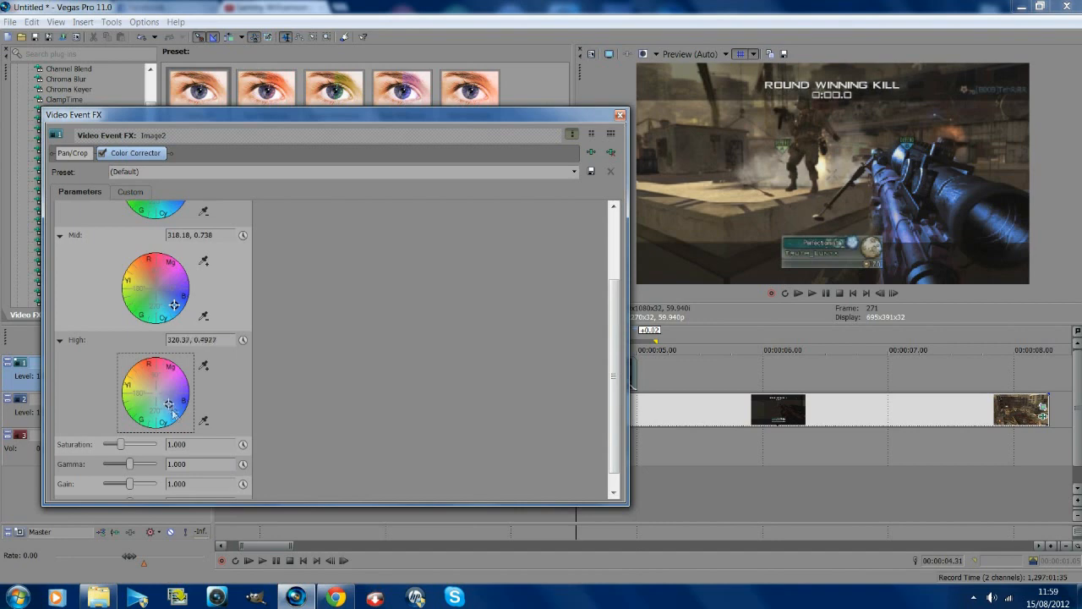
drag(169, 406, 181, 416)
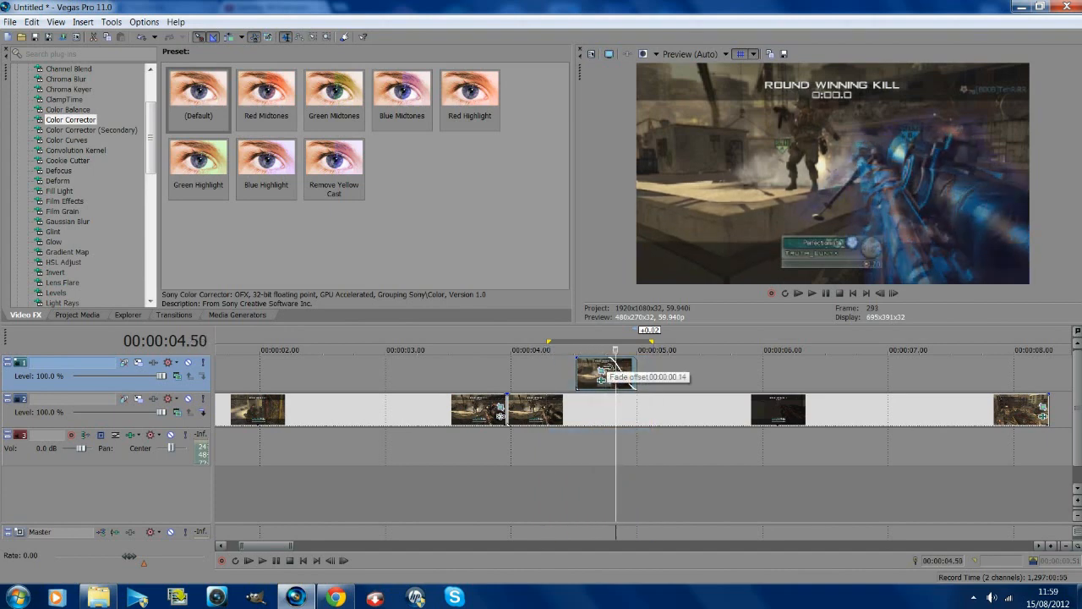
Fade out the snapshot event's end and play the section back to review it.
click(812, 294)
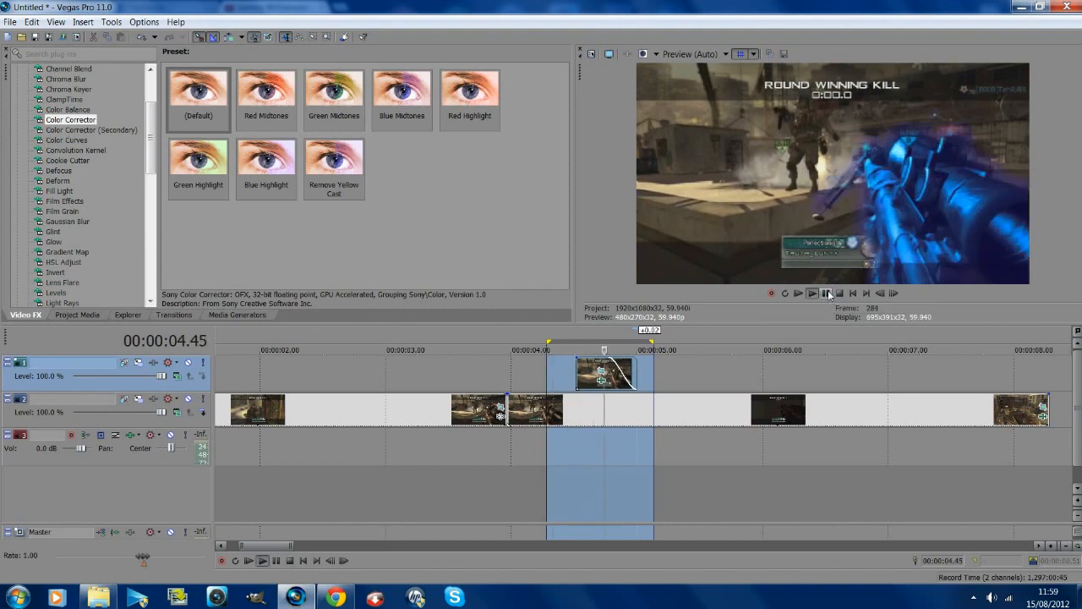
click(798, 294)
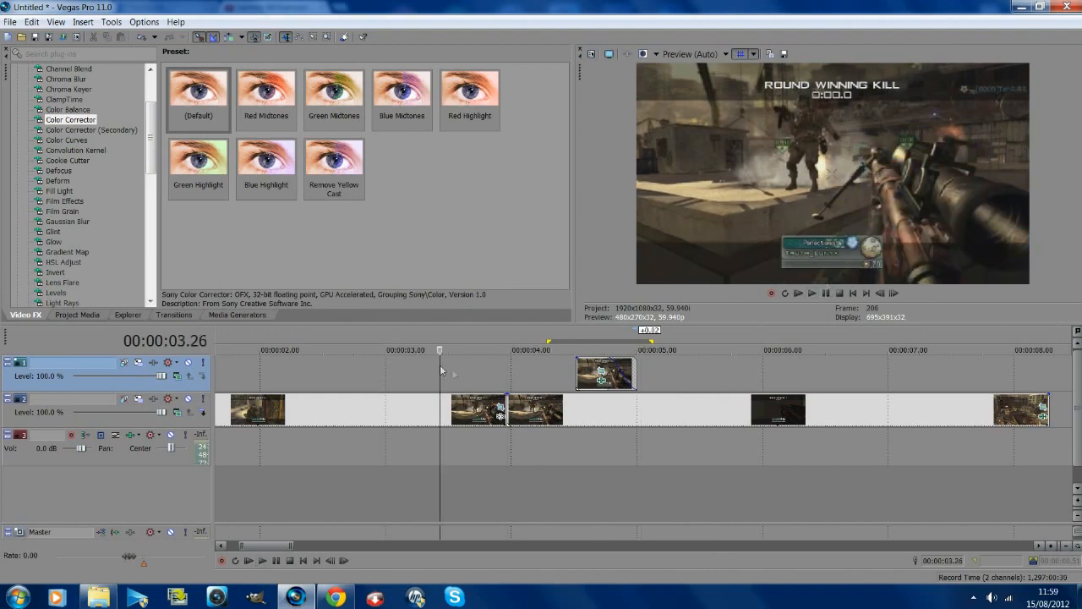
click(812, 295)
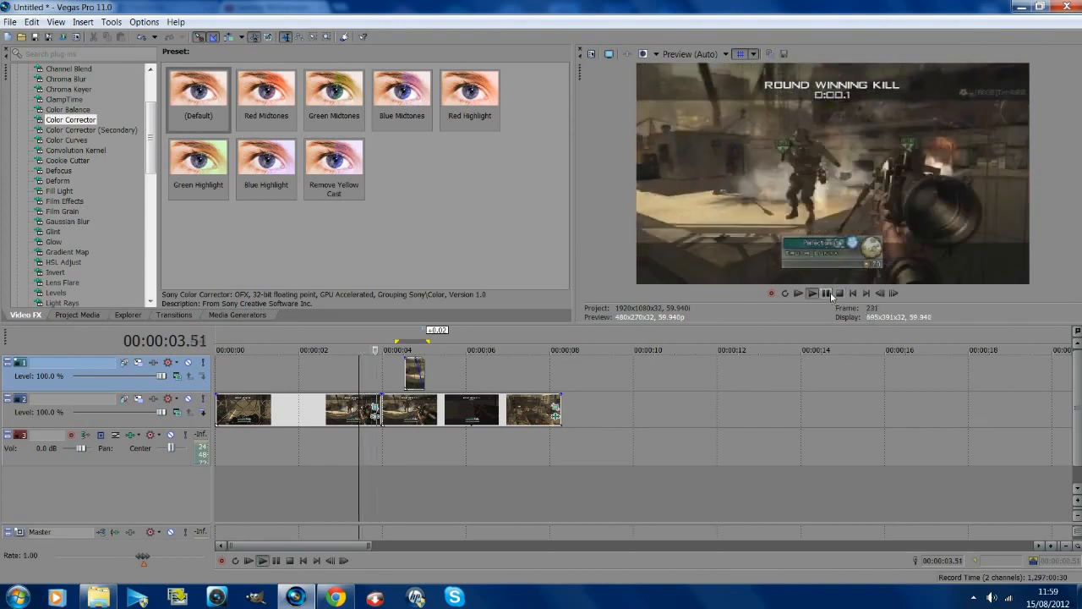
click(812, 294)
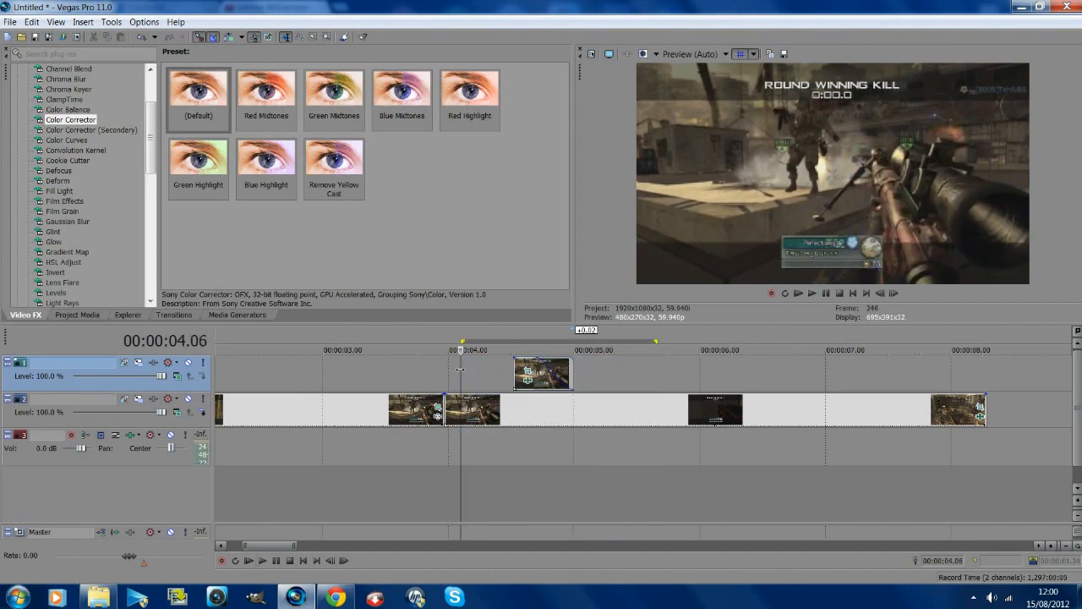
click(552, 349)
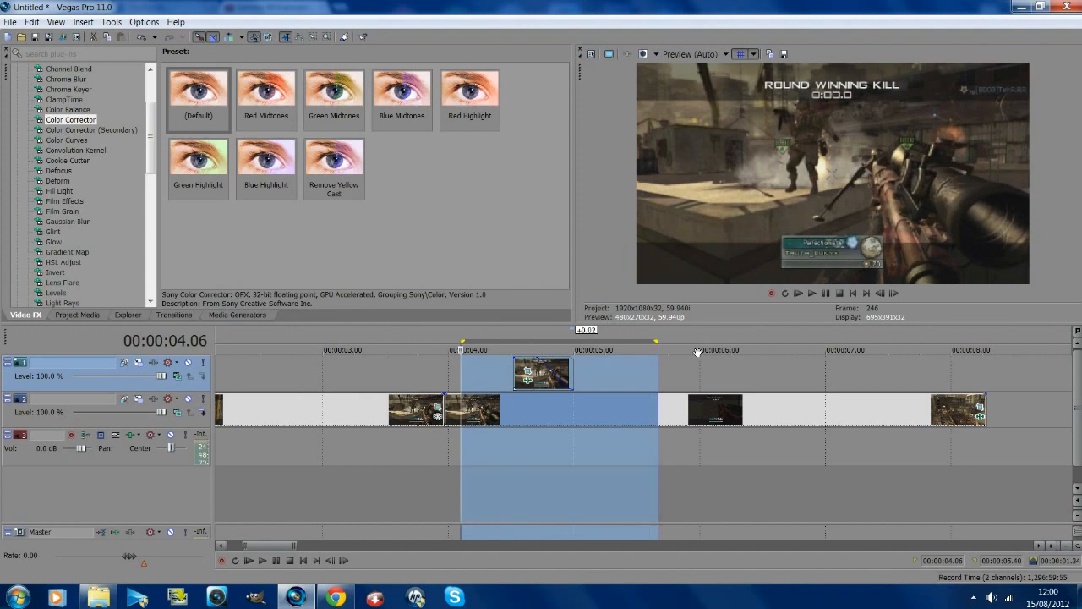
click(798, 293)
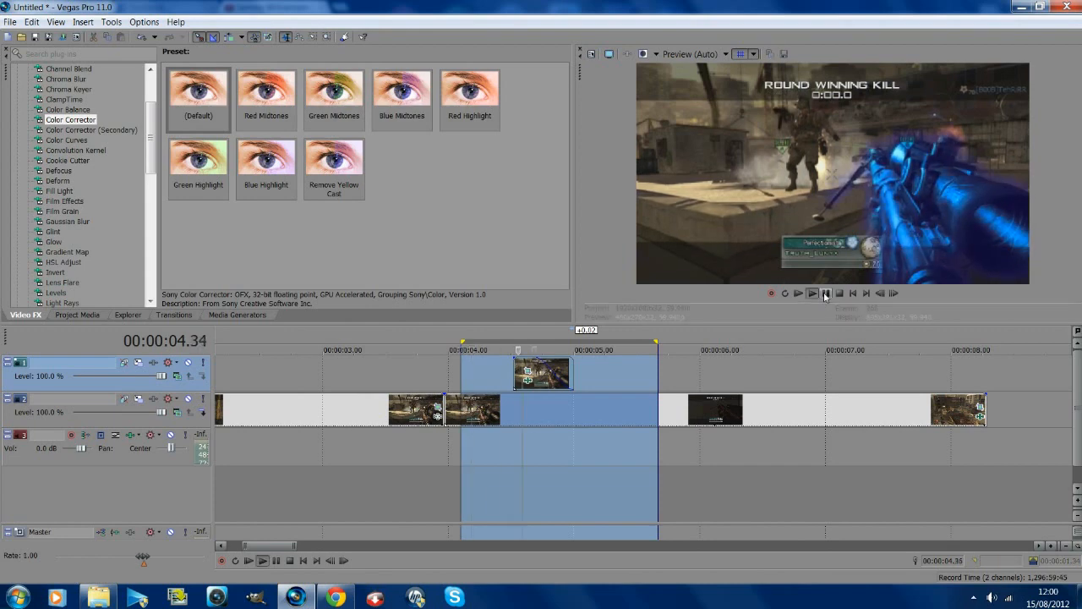